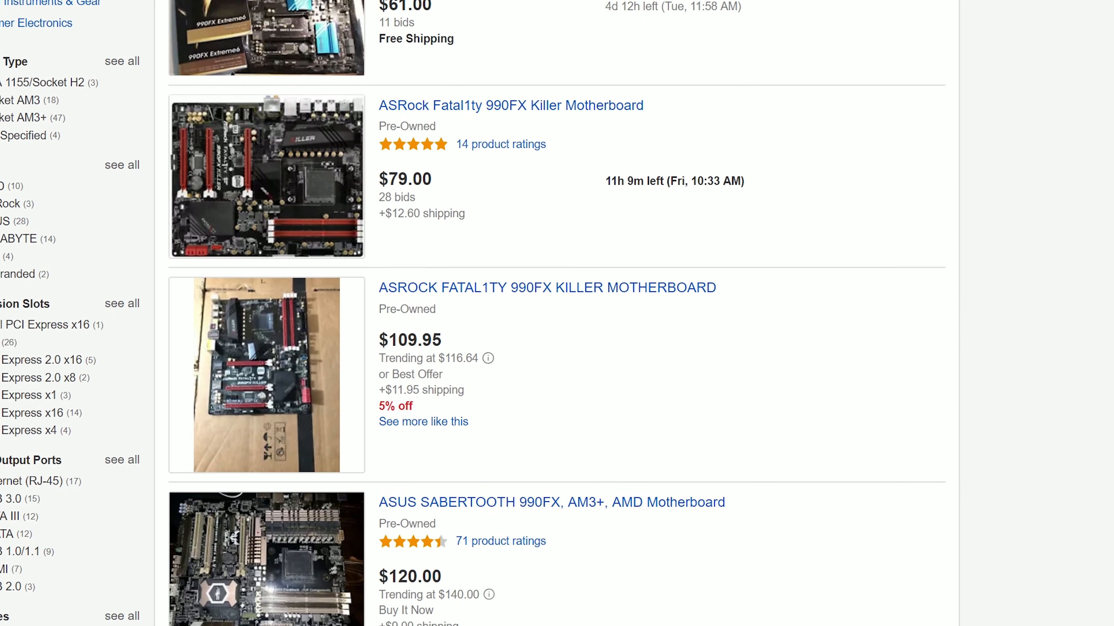
Scroll the 990FX search results and open the MSI 990fx gd80 motherboard bundle listing
scroll(down, 3)
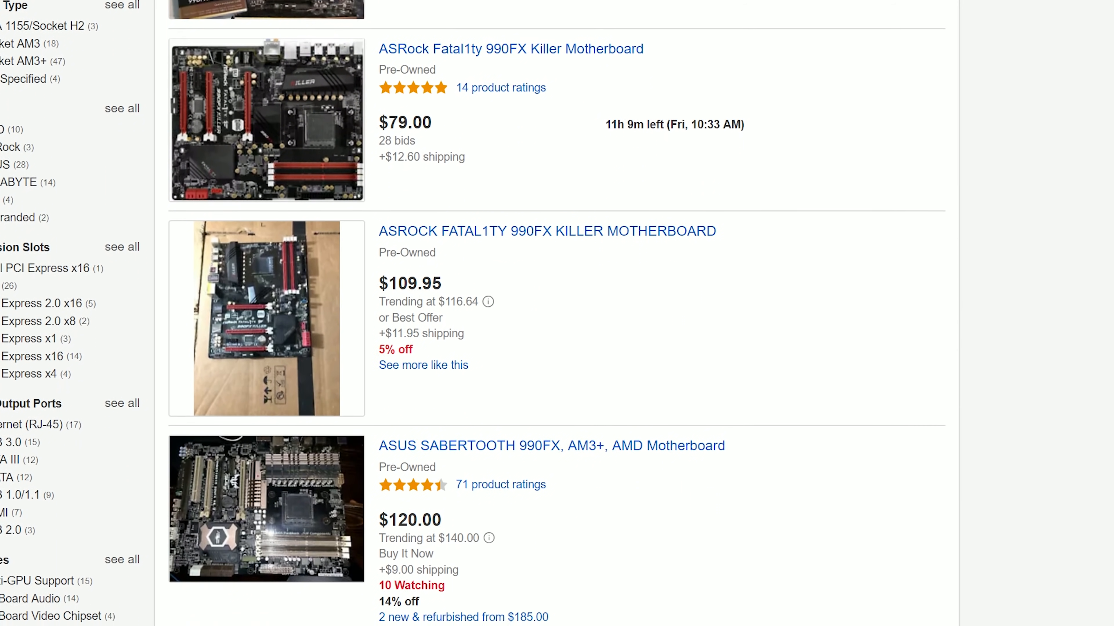
scroll(down, 3)
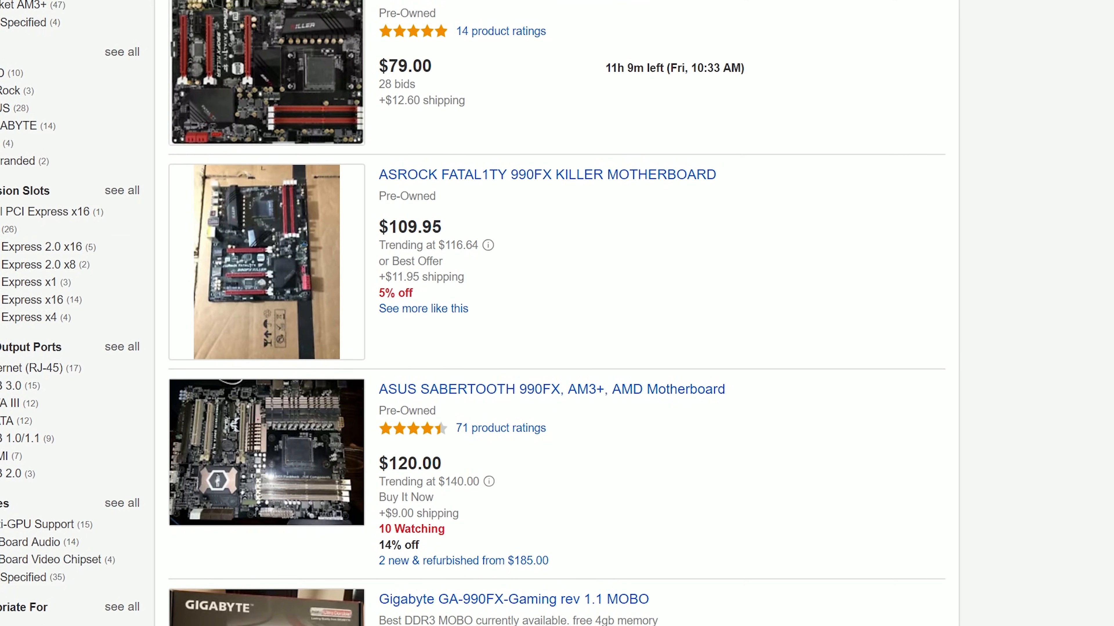
scroll(down, 3)
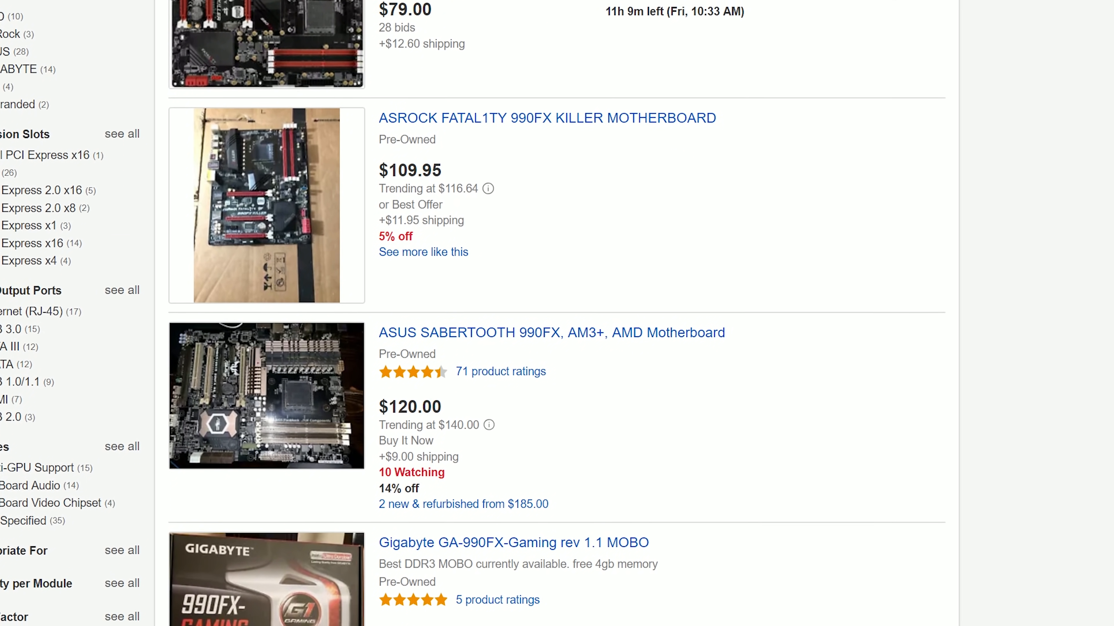
scroll(down, 3)
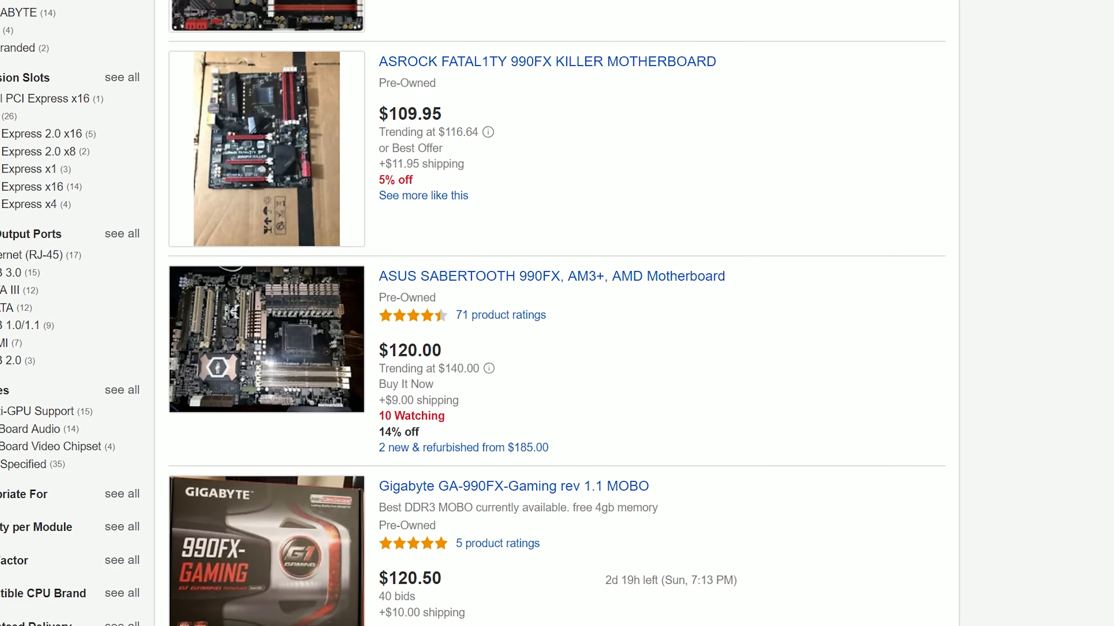
scroll(down, 3)
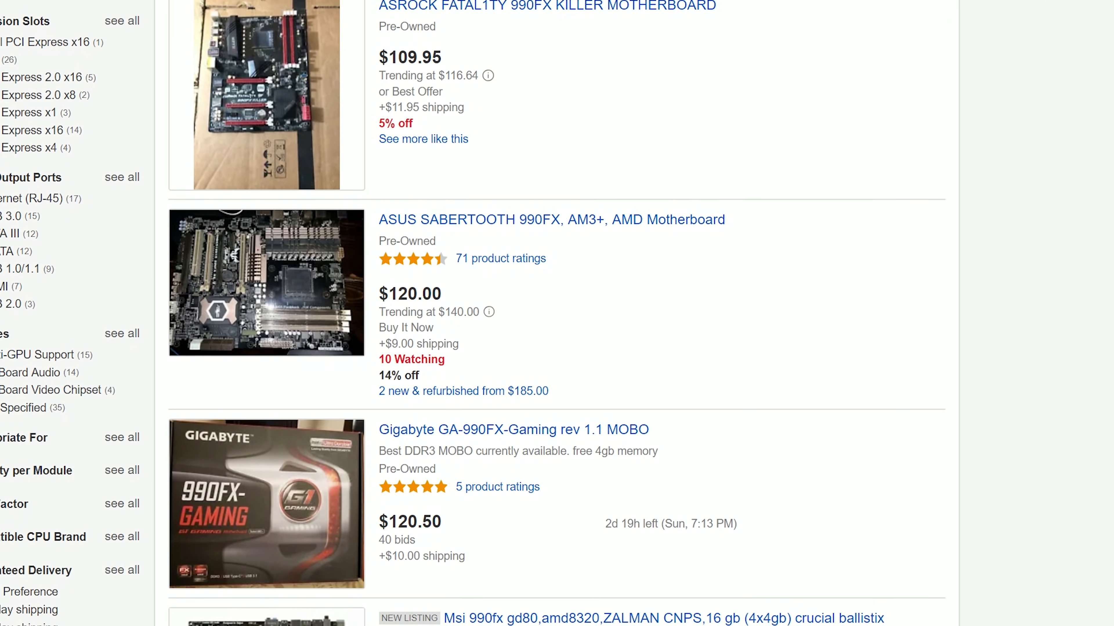
scroll(down, 3)
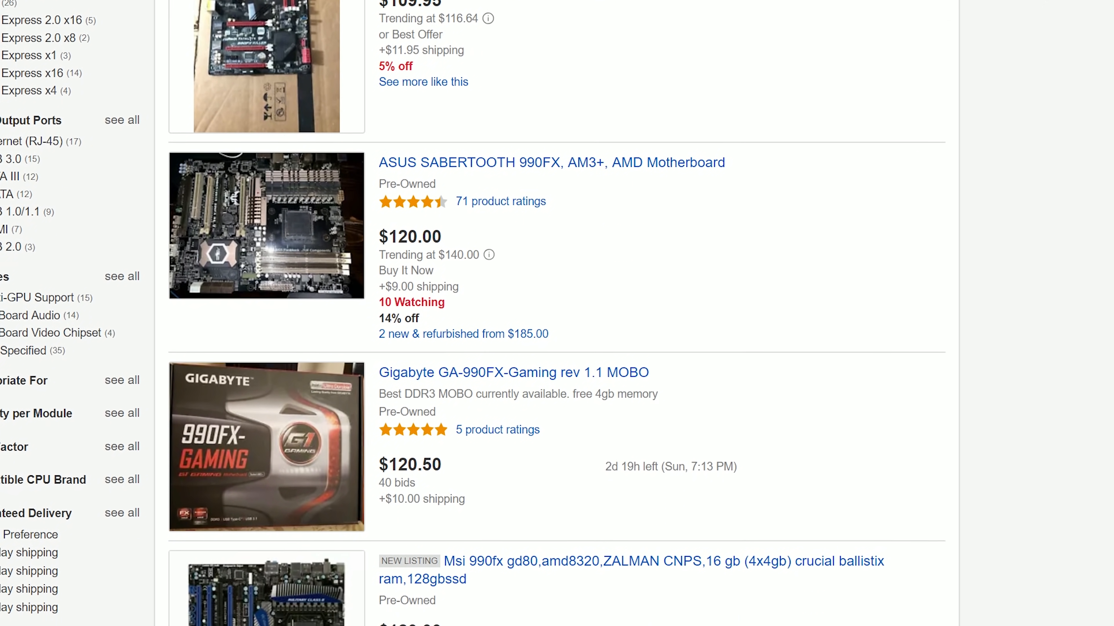
scroll(down, 3)
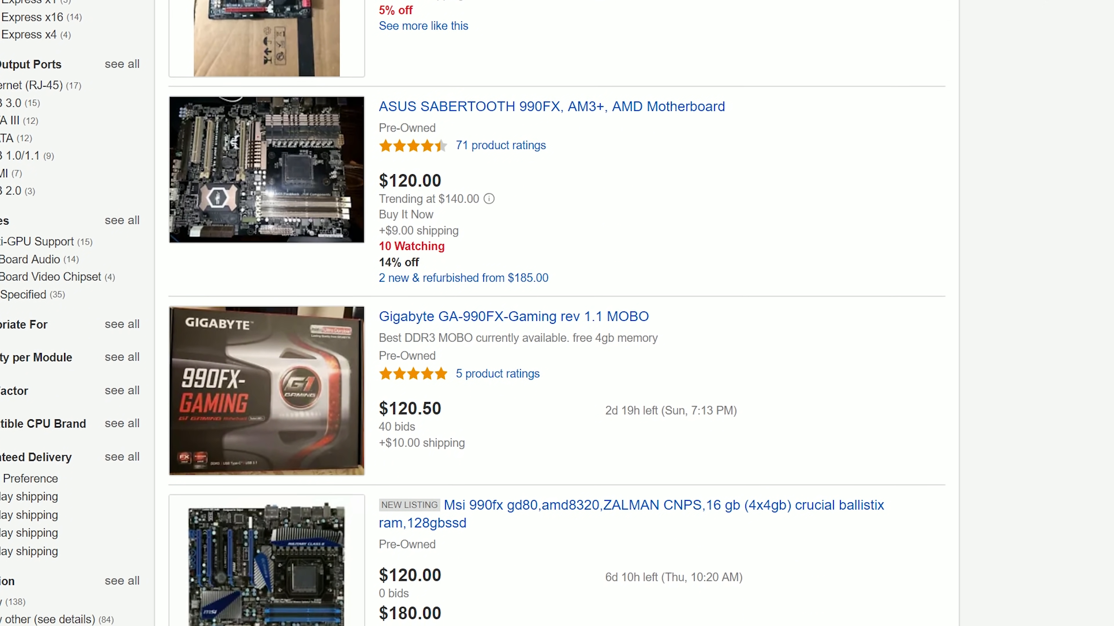
scroll(down, 3)
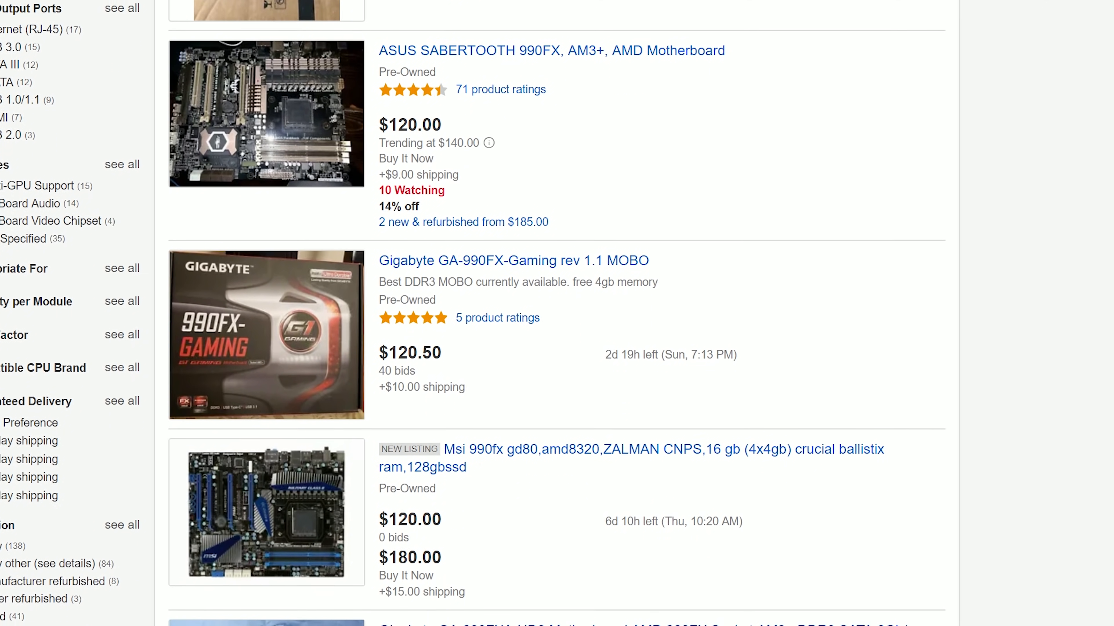
scroll(down, 3)
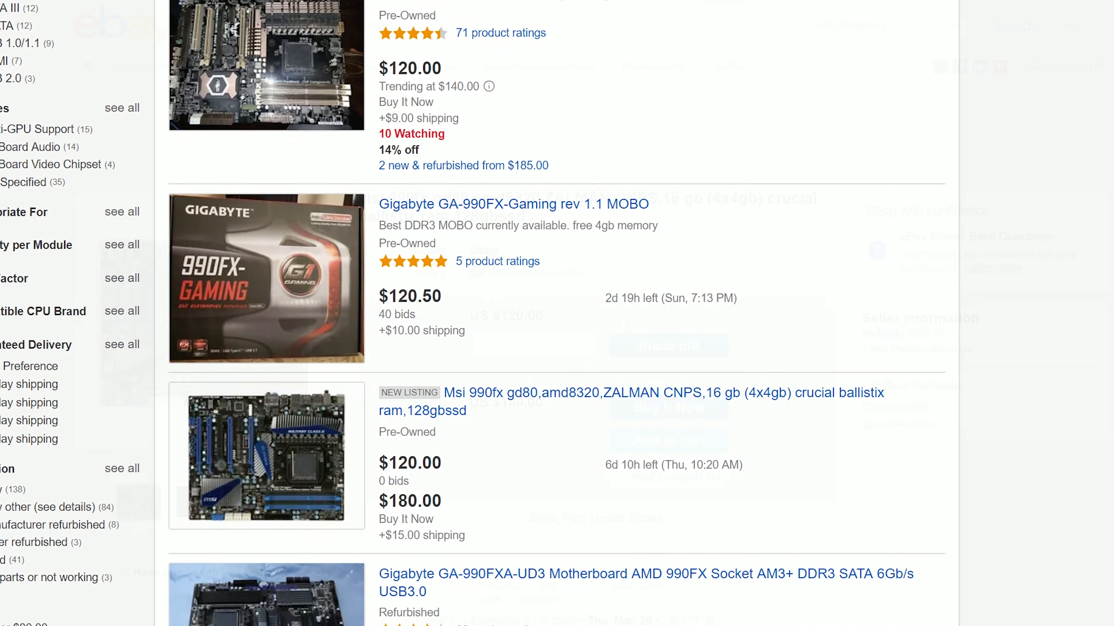
click(629, 392)
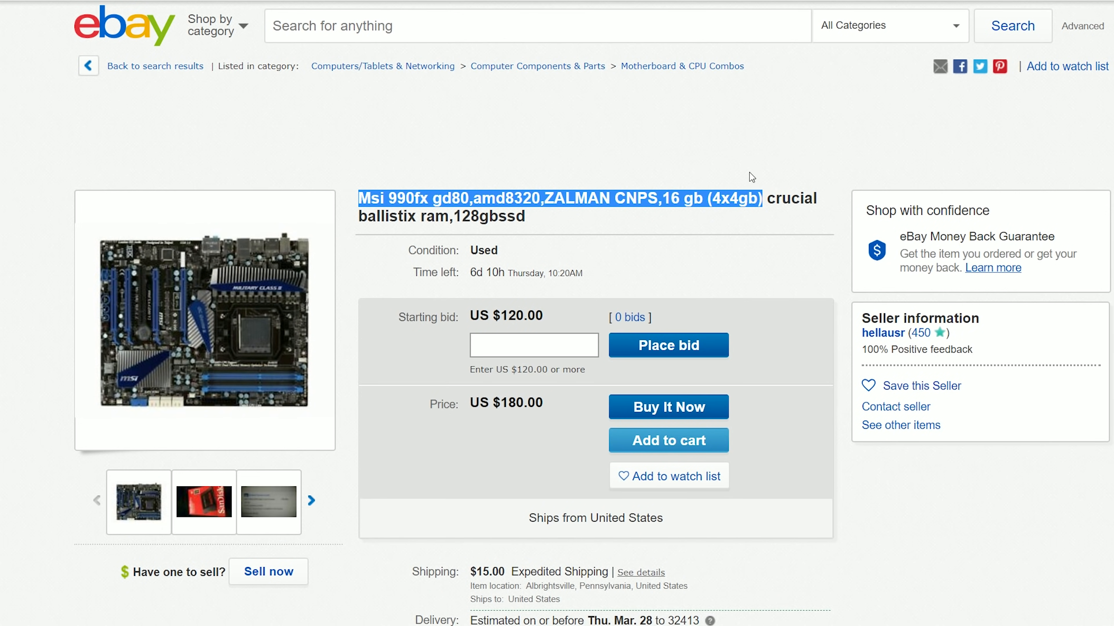
mouse_move(558, 246)
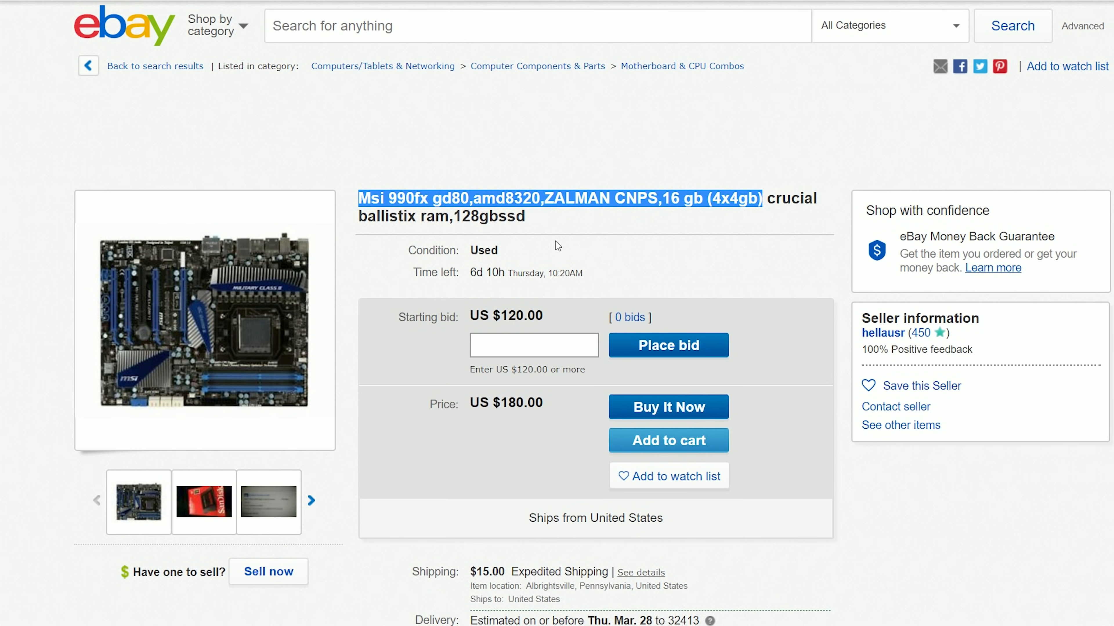
mouse_move(673, 231)
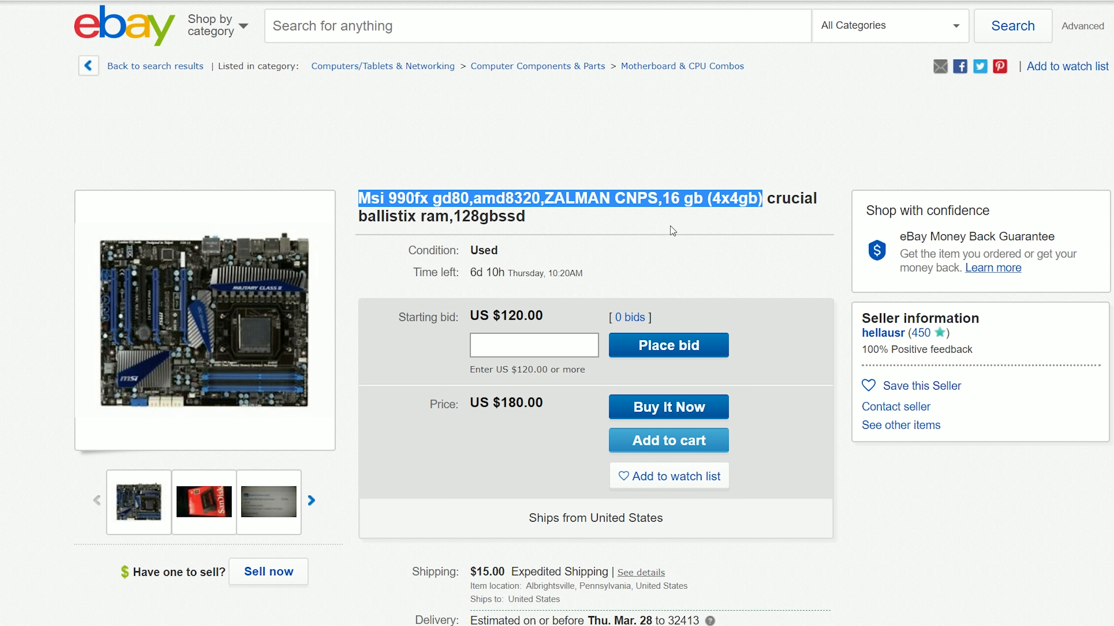
mouse_move(369, 433)
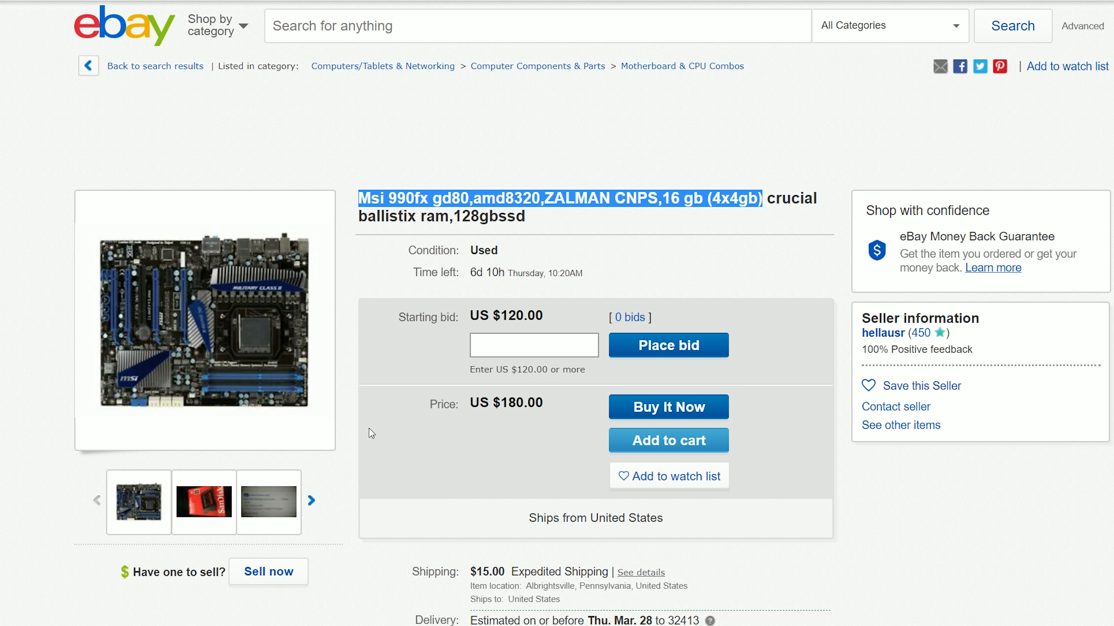